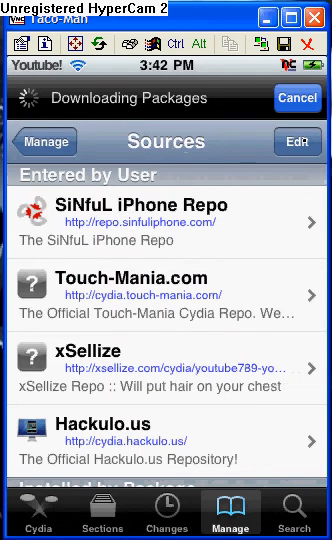
- Add the source URL cydia.hackulo.us to Cydia's source list
left_click(297, 143)
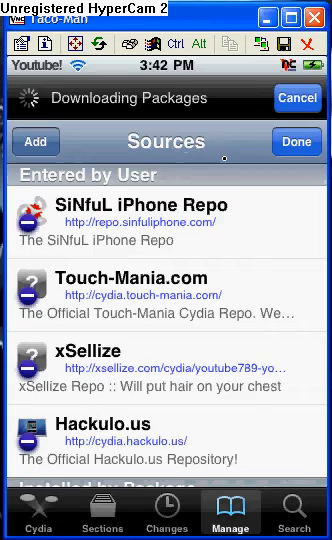
left_click(34, 141)
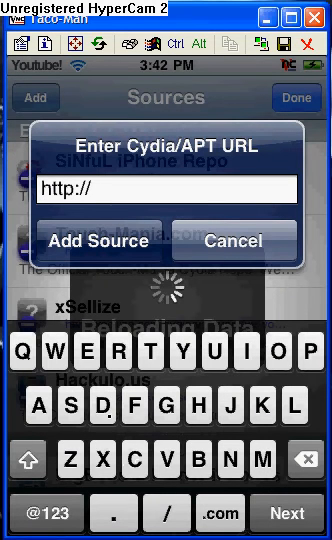
type("cydia.")
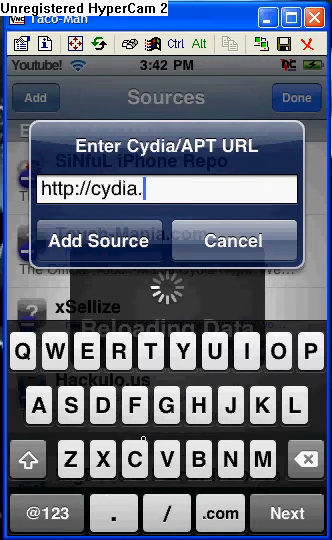
type("hac")
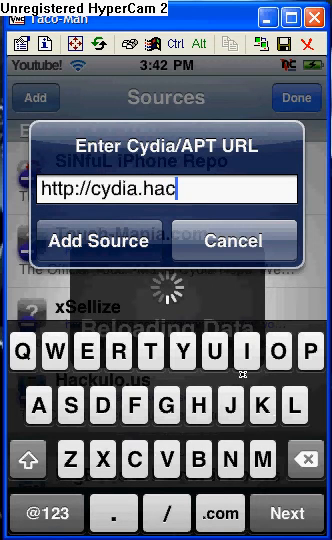
type("ulo")
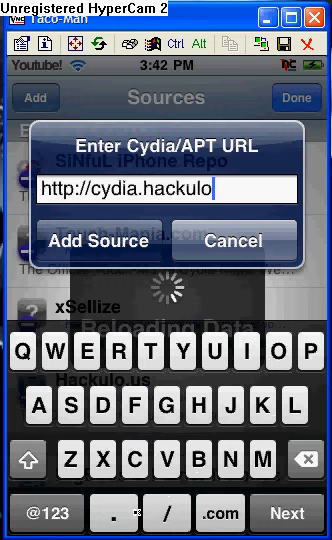
type(".")
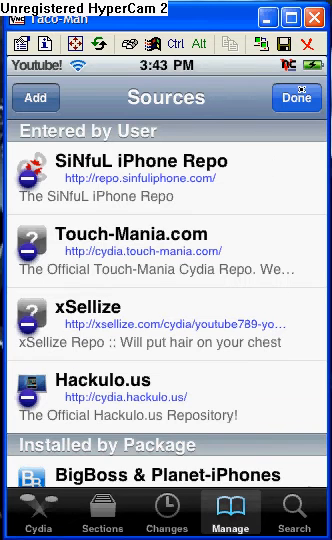
- Finish editing sources and verify that Installous 2.0.3 from Hackulo.us is installed
left_click(297, 97)
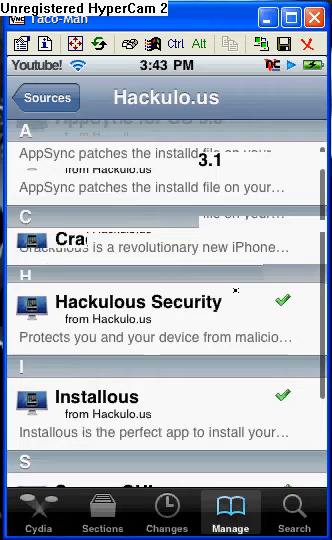
scroll("down", 3)
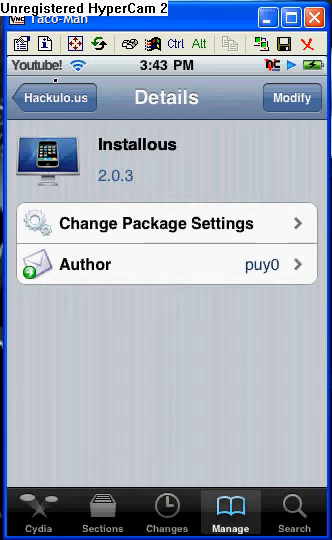
left_click(53, 98)
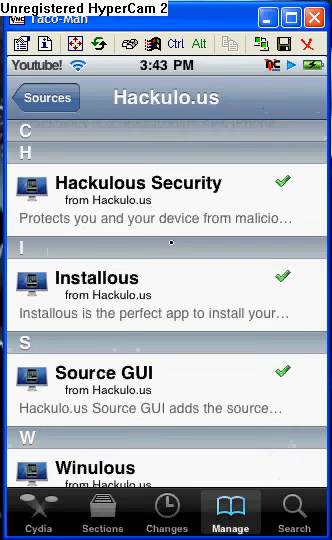
scroll("down", 3)
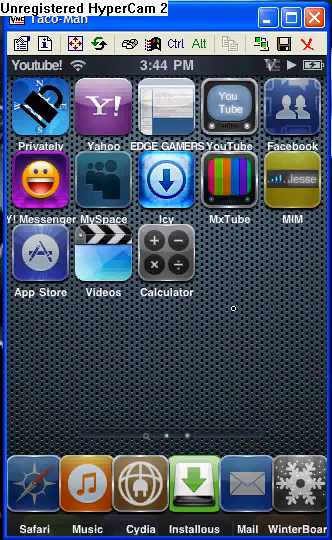
- Launch Installous from the dock and bring up the racing game search results
scroll("left", 3)
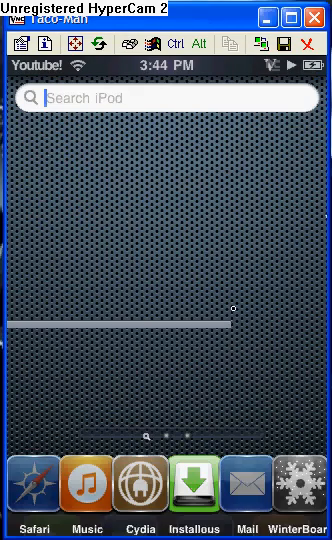
left_click(190, 493)
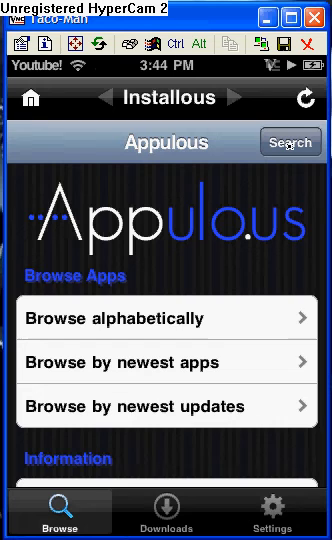
left_click(290, 142)
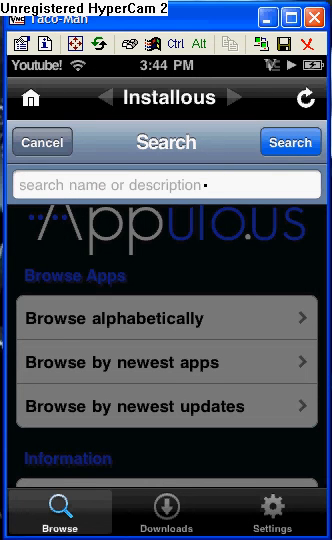
left_click(166, 184)
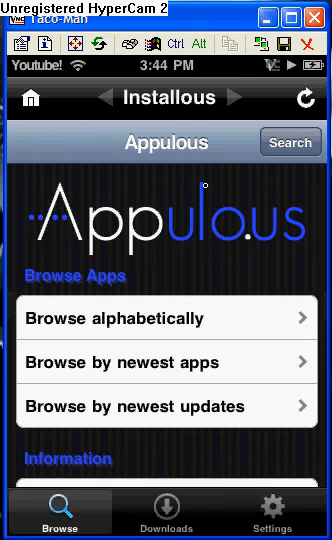
mouse_move(203, 187)
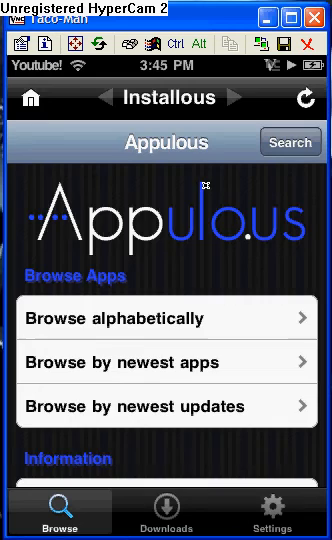
left_click(166, 317)
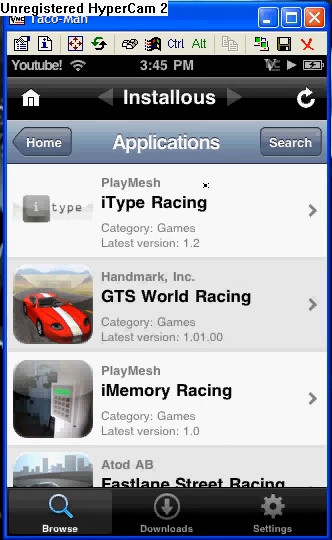
- Open Moto Racing GP from the racing results and reach its 2shared.com and badongo.com links
scroll("down", 3)
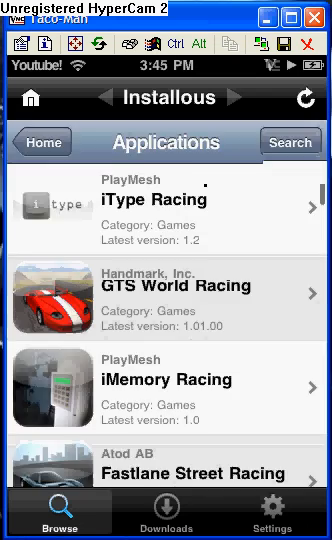
scroll("down", 3)
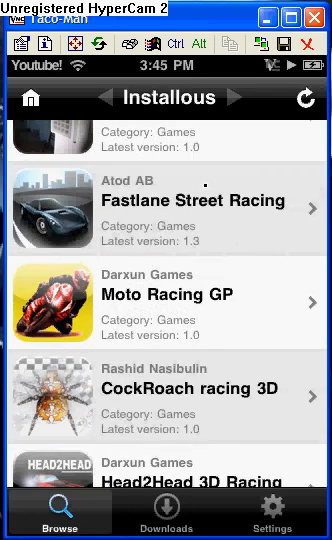
scroll("down", 3)
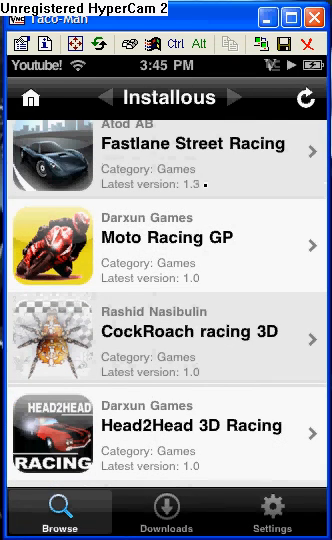
left_click(166, 244)
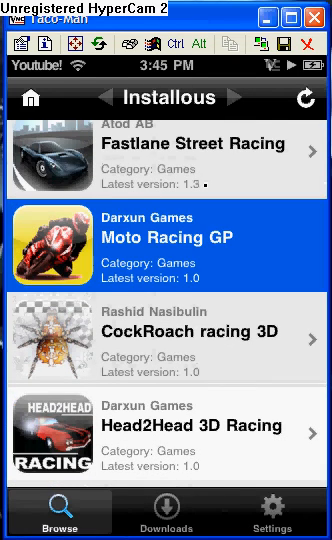
left_click(165, 247)
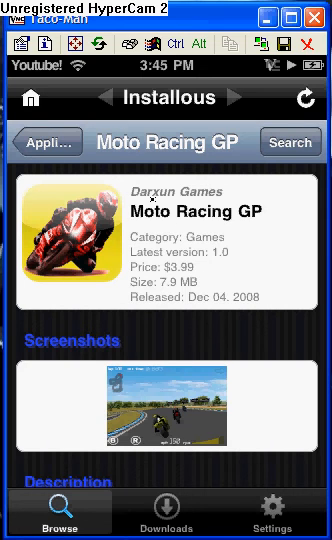
scroll("down", 3)
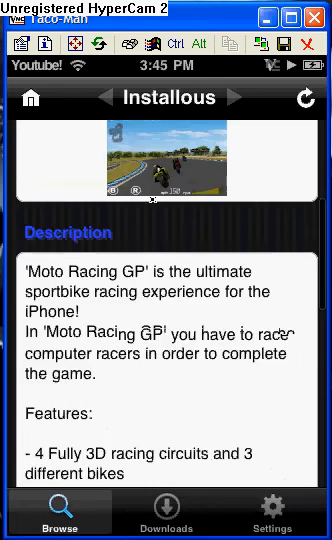
scroll("down", 3)
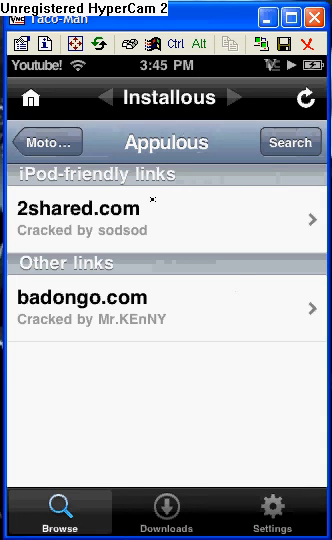
- Follow the 2shared.com link and scroll down to the MotoRacing.ipa download page
left_click(305, 97)
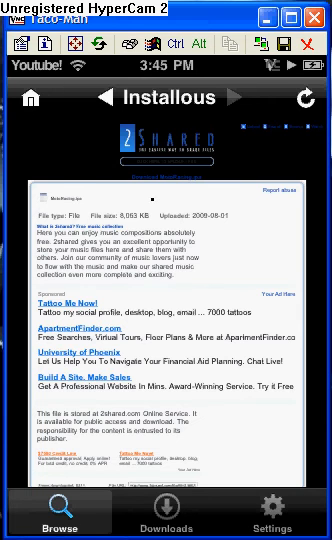
scroll("down", 3)
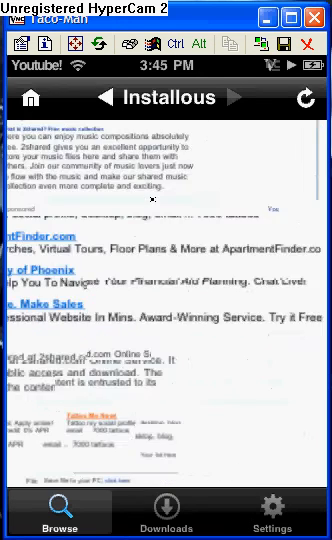
scroll("down", 3)
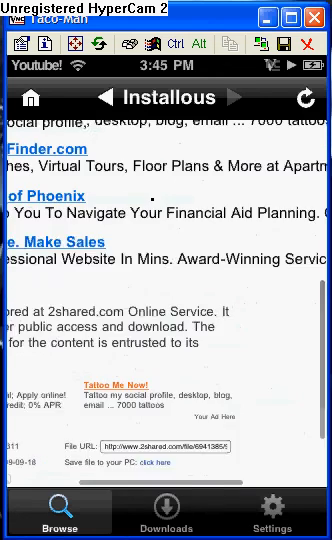
scroll("down", 3)
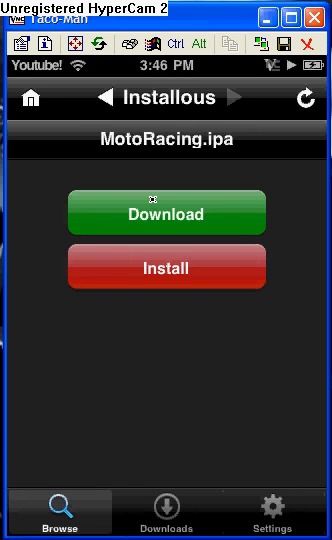
- Download MotoRacing.ipa and return to the home screen
left_click(166, 213)
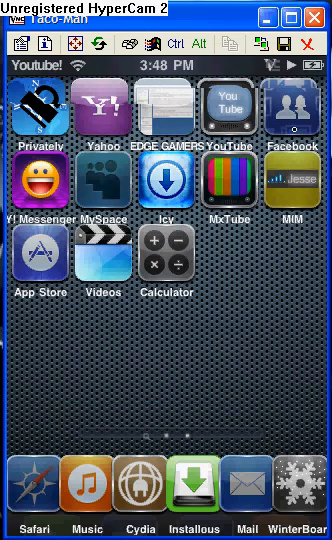
scroll("left", 3)
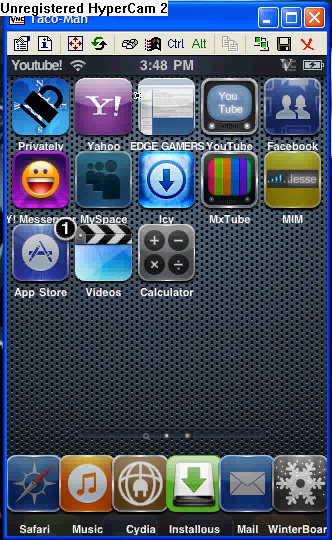
mouse_move(95, 30)
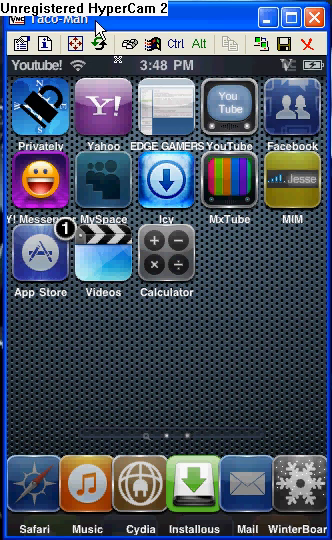
mouse_move(95, 30)
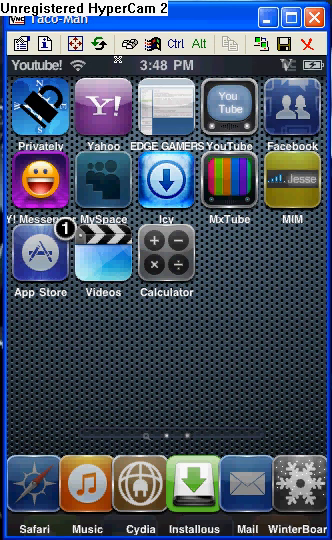